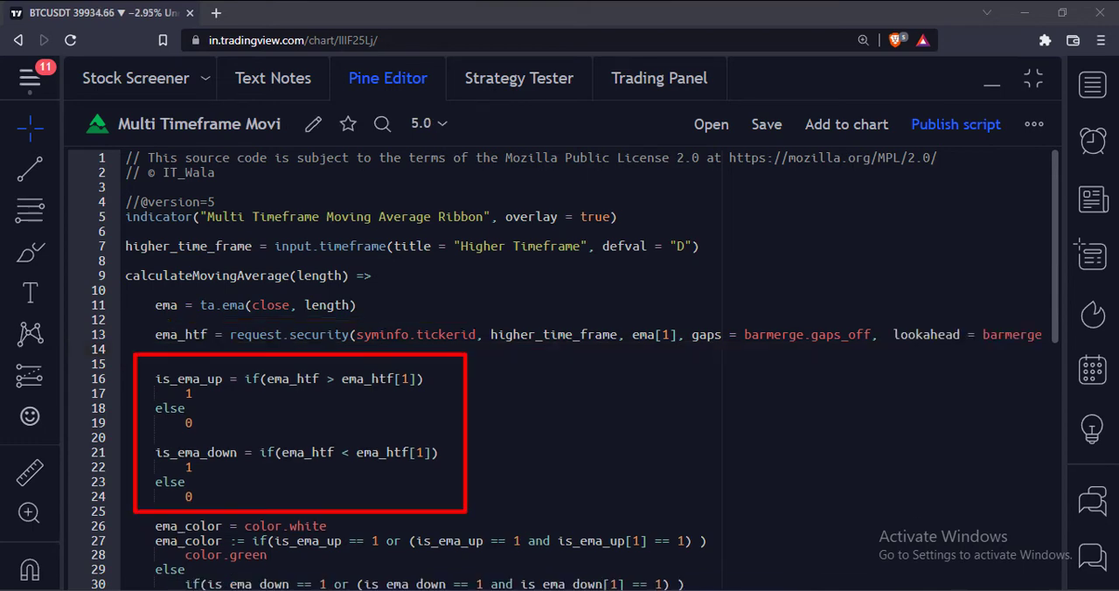
Step: Scroll the Pine Editor to the calculateMovingAverage calls for ema_10 through ema_100
scroll(down, 3)
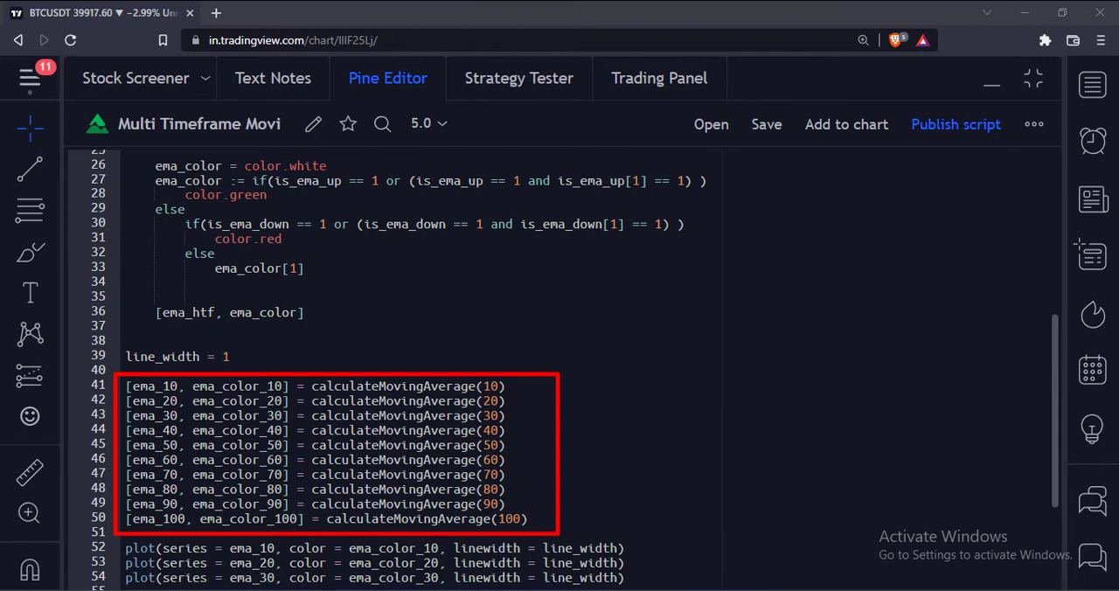
Step: Scroll through the rest of the script before adding the ribbon to the BTCUSDT chart
scroll(down, 3)
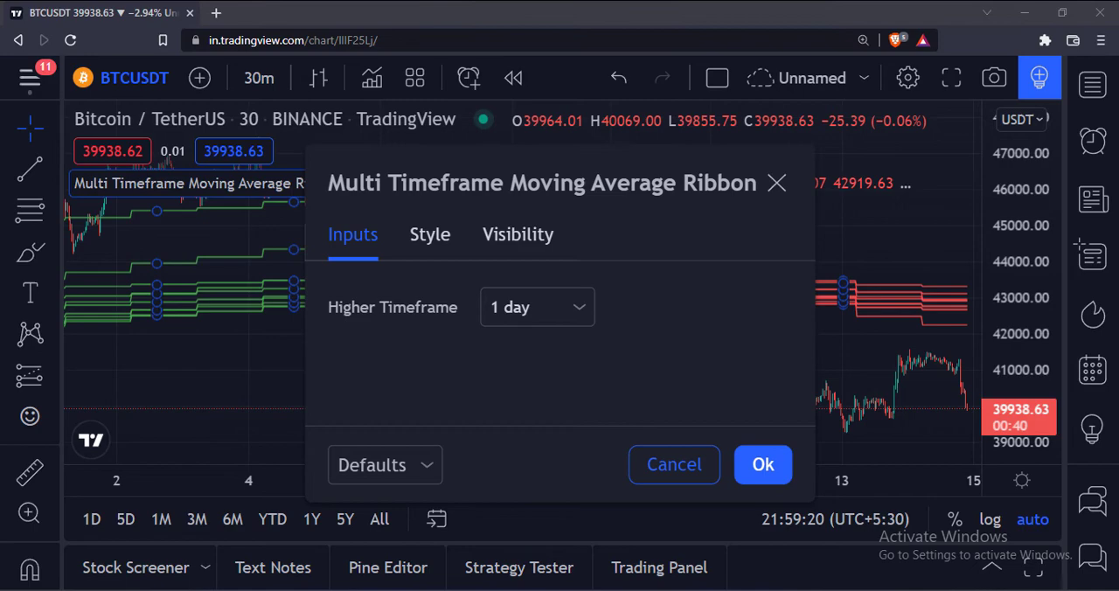
Step: Confirm the indicator inputs with Higher Timeframe left at 1 day
click(762, 465)
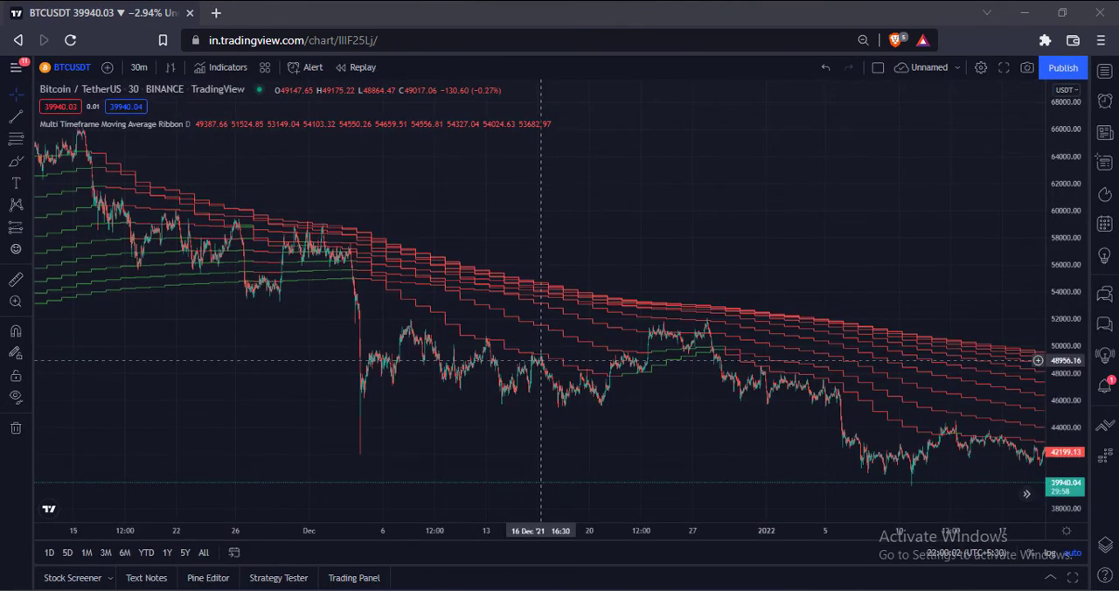